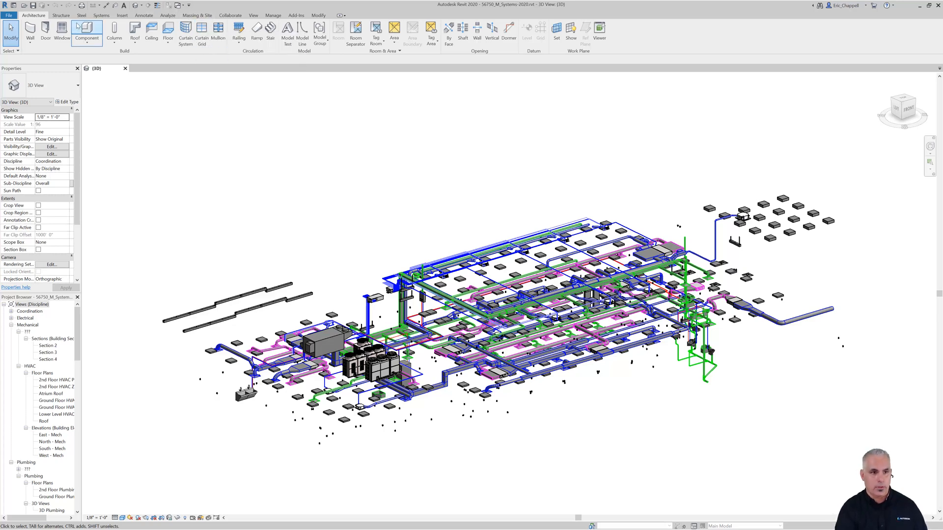
# - Start Link Revit from the Insert tab, opening the Import/Link RVT dialog at BIM 360
pyautogui.click(122, 15)
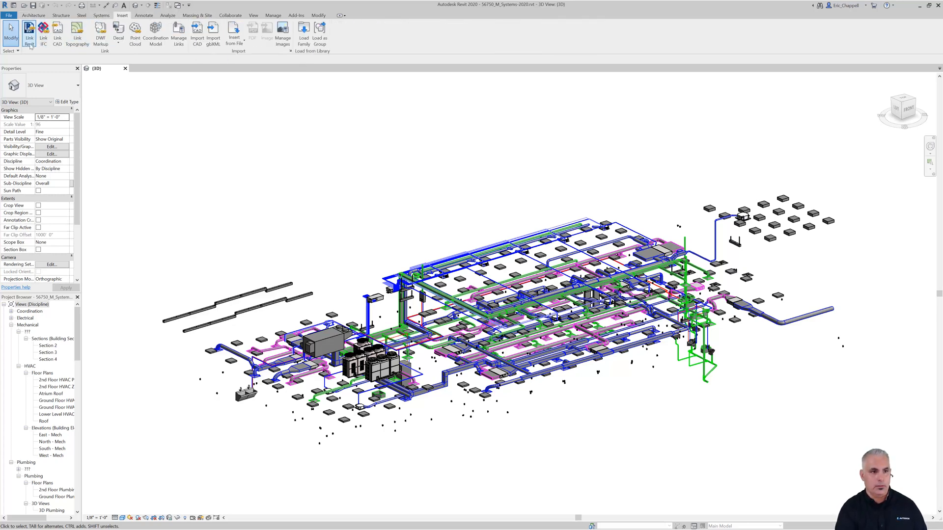
pyautogui.click(29, 32)
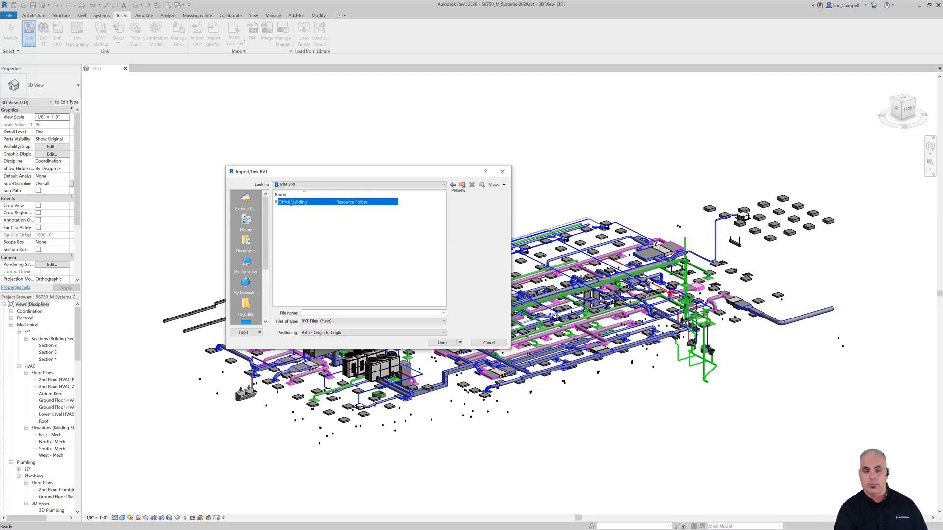
# - Link 56750_A.rvt from Office Building > Project Files > Teams > EPIC Architects
pyautogui.doubleClick(294, 202)
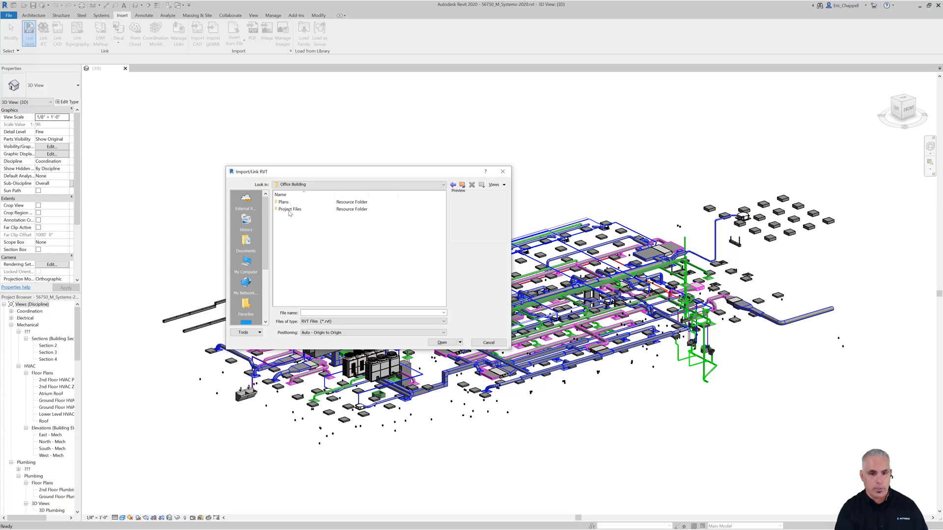
pyautogui.doubleClick(290, 209)
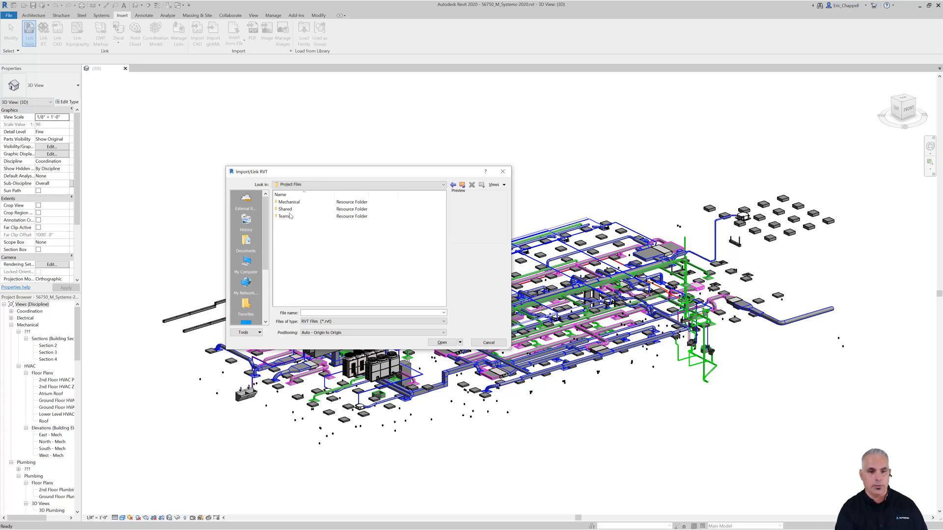
pyautogui.moveTo(286, 217)
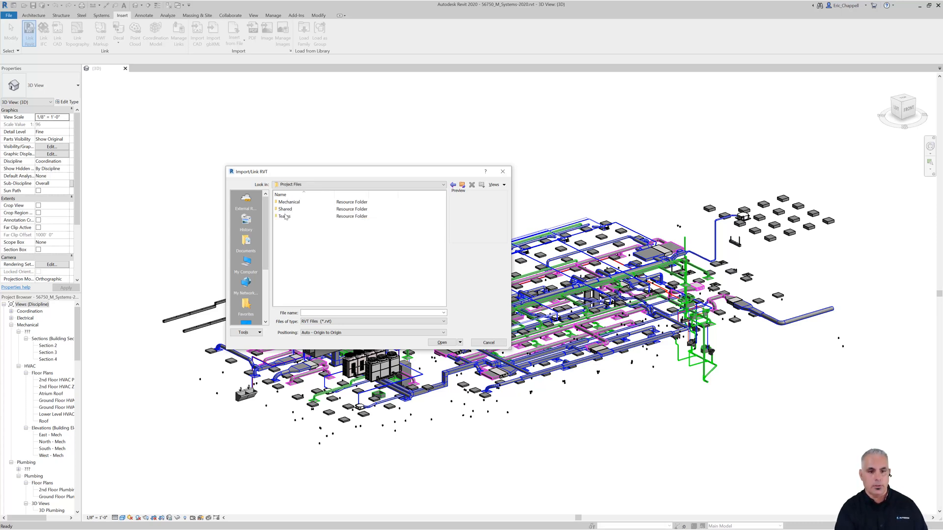
pyautogui.doubleClick(284, 216)
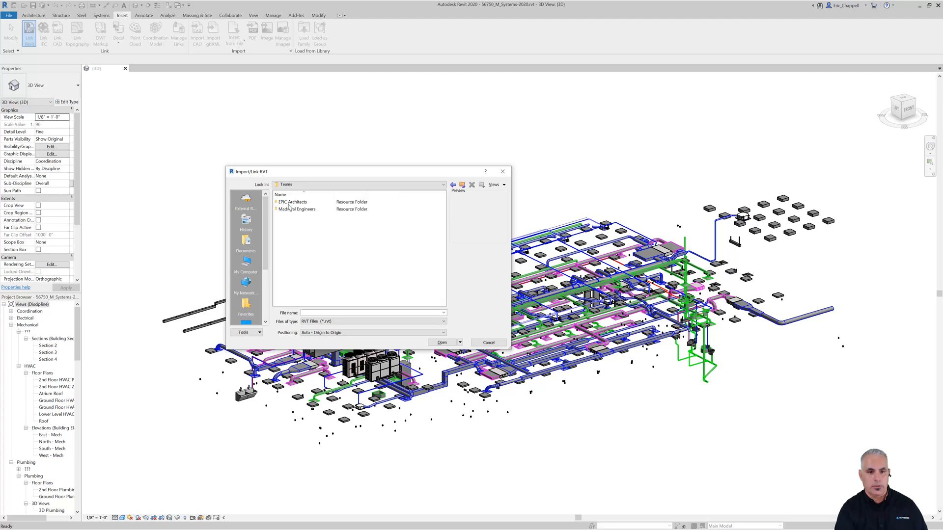
pyautogui.doubleClick(292, 201)
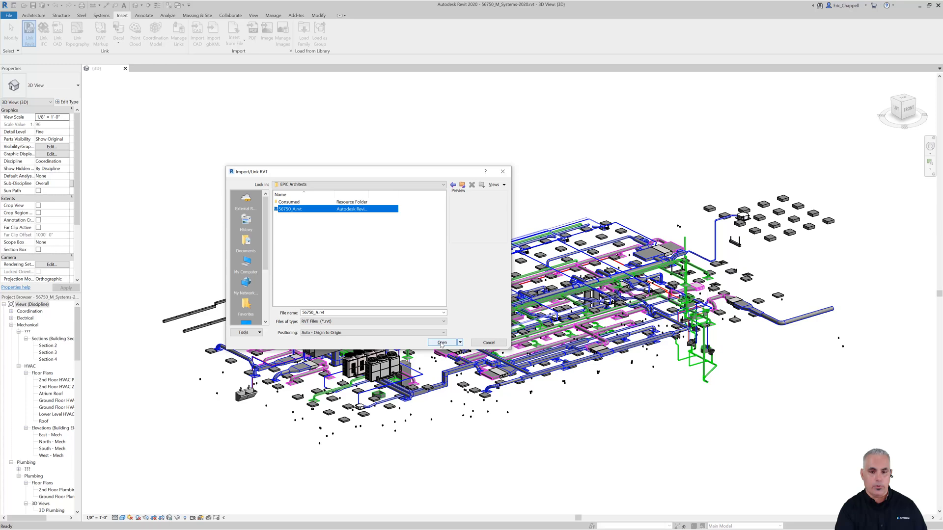
pyautogui.click(441, 343)
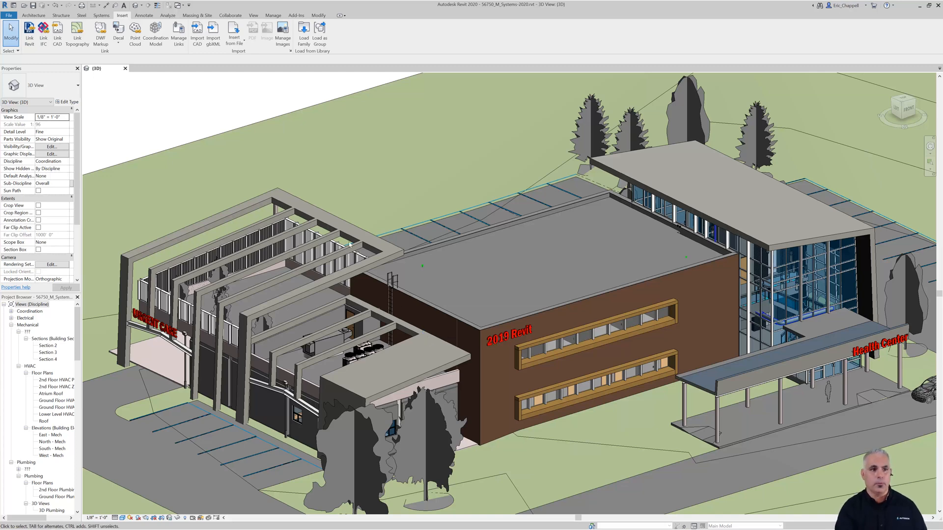
pyautogui.moveTo(361, 144)
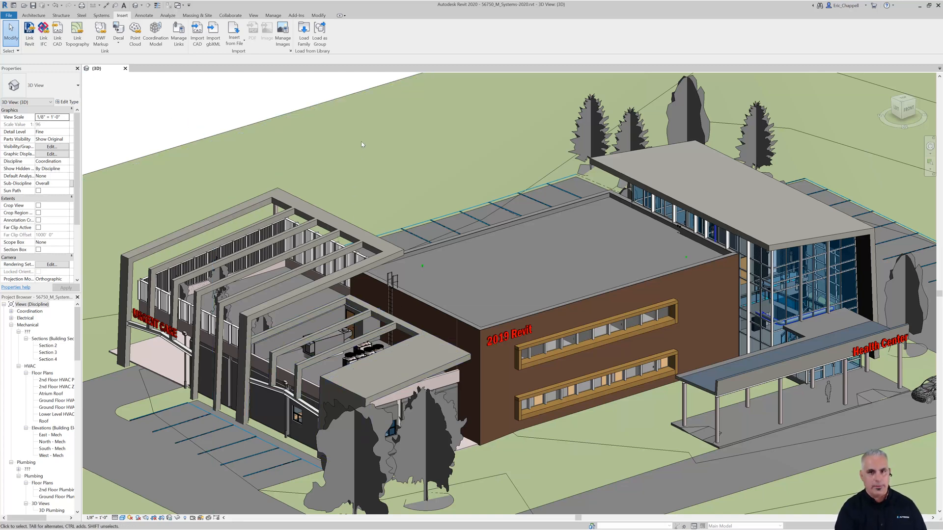
pyautogui.moveTo(342, 148)
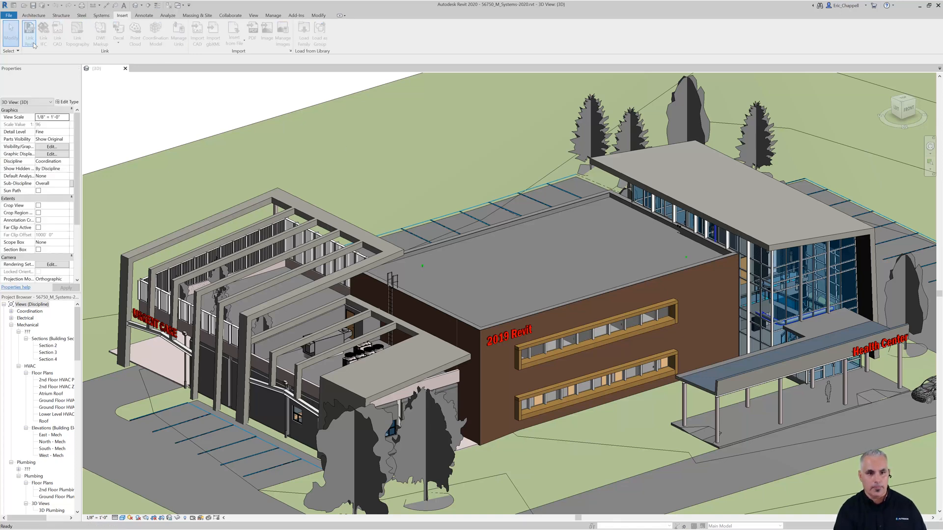
# - Relaunch Link Revit and browse My Computer into the BIM 360 drive's EPIC Architects account
pyautogui.click(29, 33)
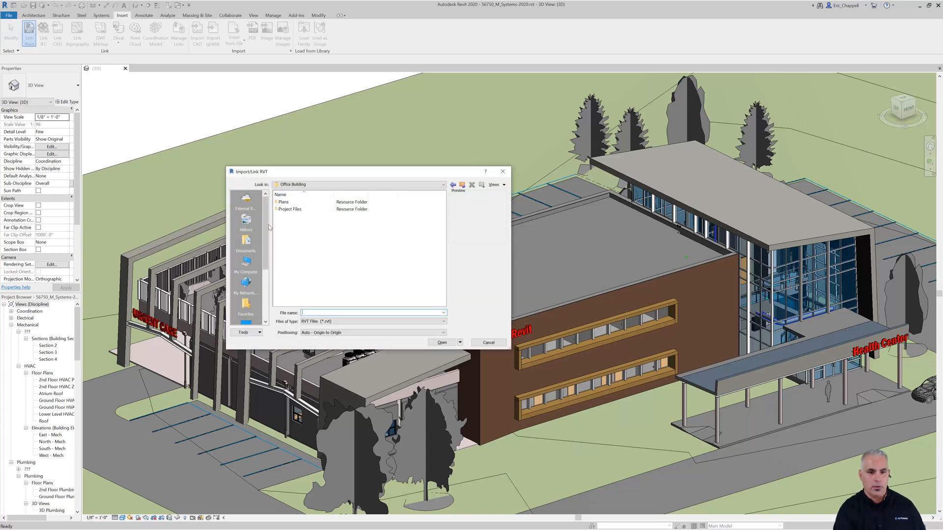
pyautogui.click(244, 243)
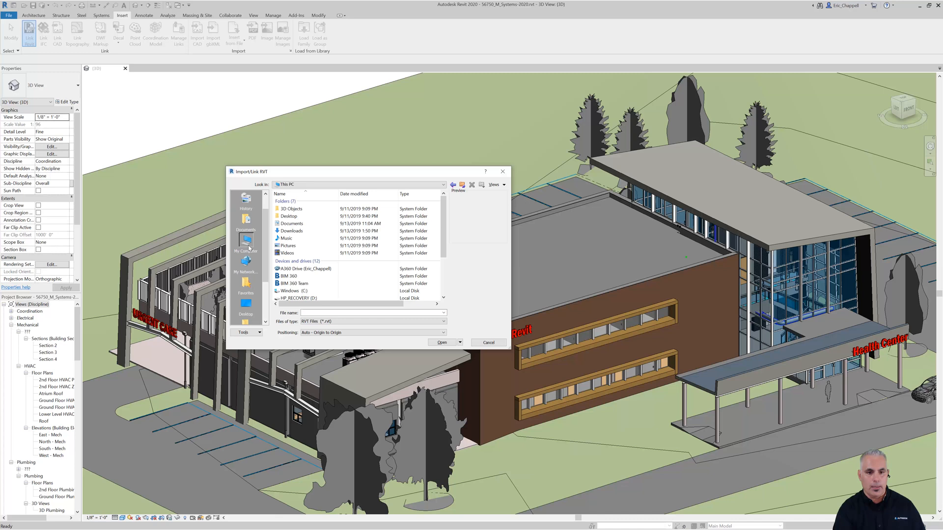
pyautogui.click(289, 276)
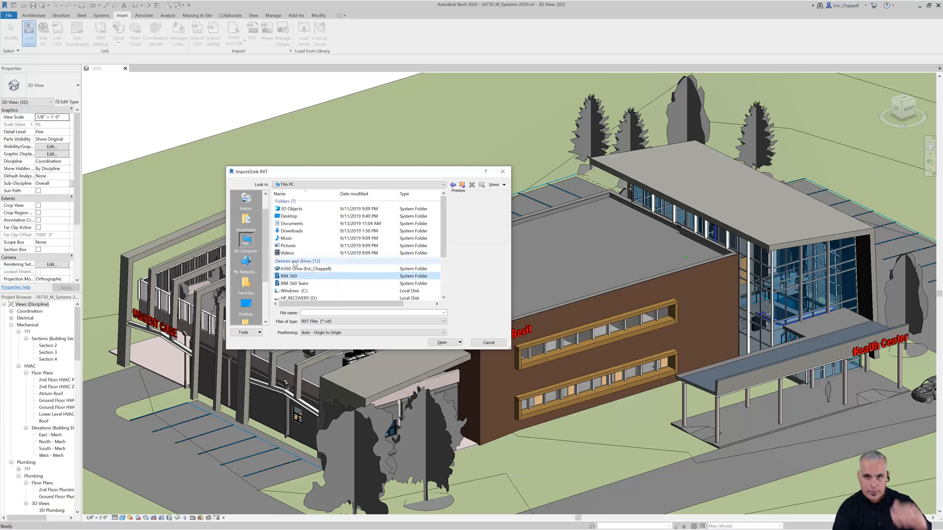
pyautogui.click(288, 276)
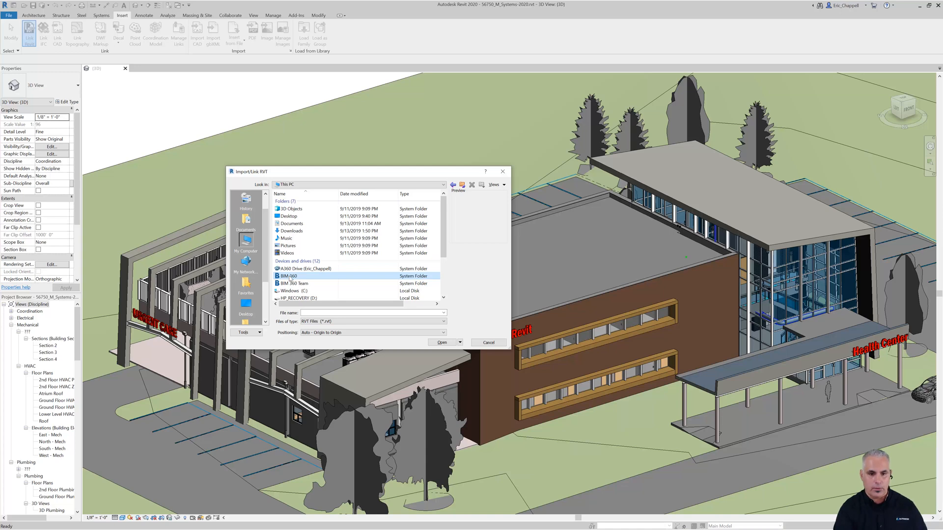
pyautogui.doubleClick(289, 275)
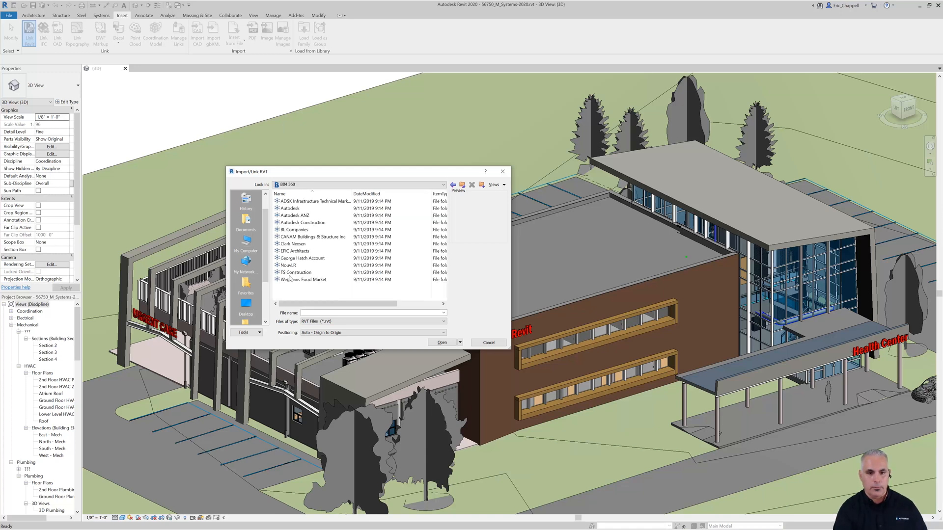
pyautogui.click(295, 251)
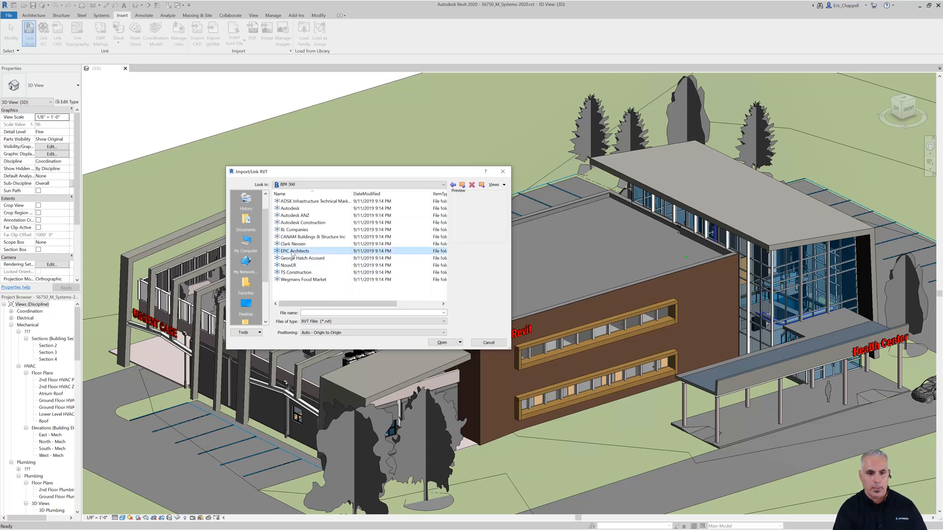
# - Navigate Office Building > Project Files > Teams > EPIC Architects to reach 56750_A.rvt
pyautogui.doubleClick(292, 251)
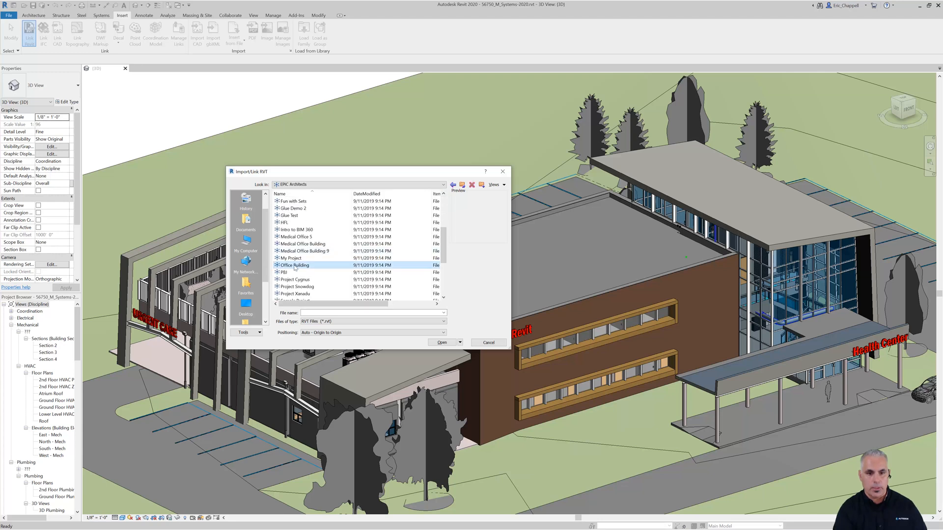
pyautogui.doubleClick(294, 265)
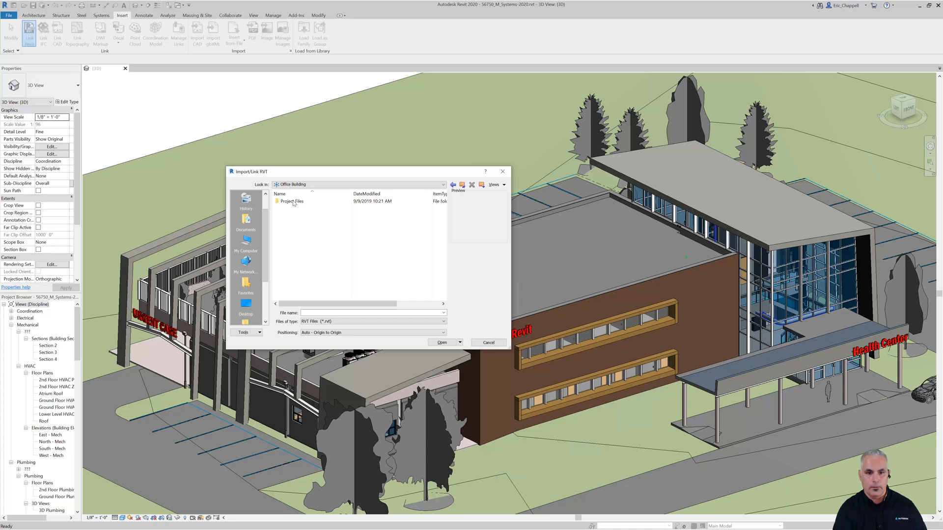
pyautogui.doubleClick(292, 201)
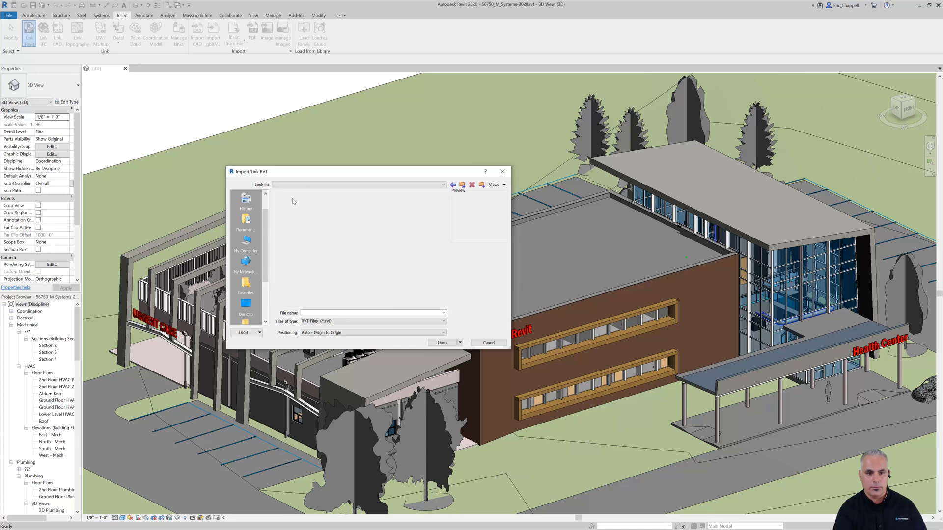
pyautogui.click(286, 208)
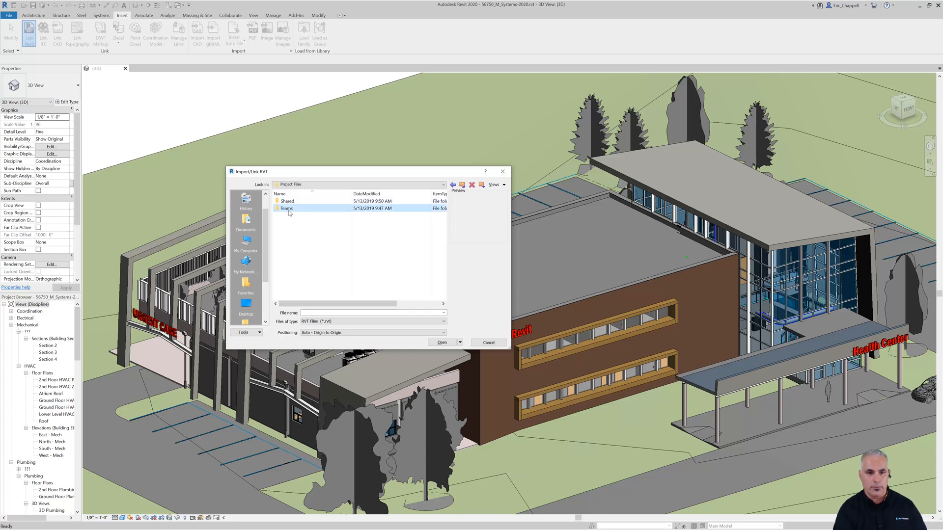
pyautogui.doubleClick(287, 209)
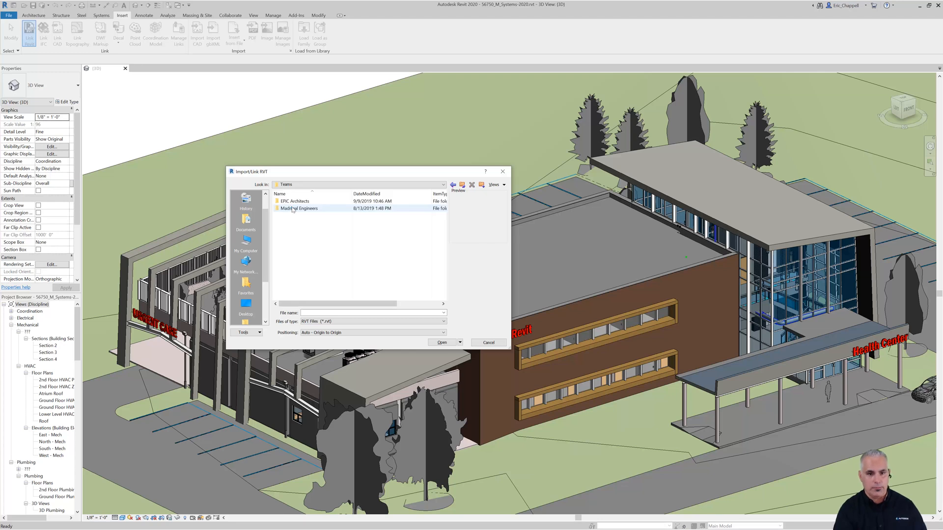
pyautogui.doubleClick(295, 201)
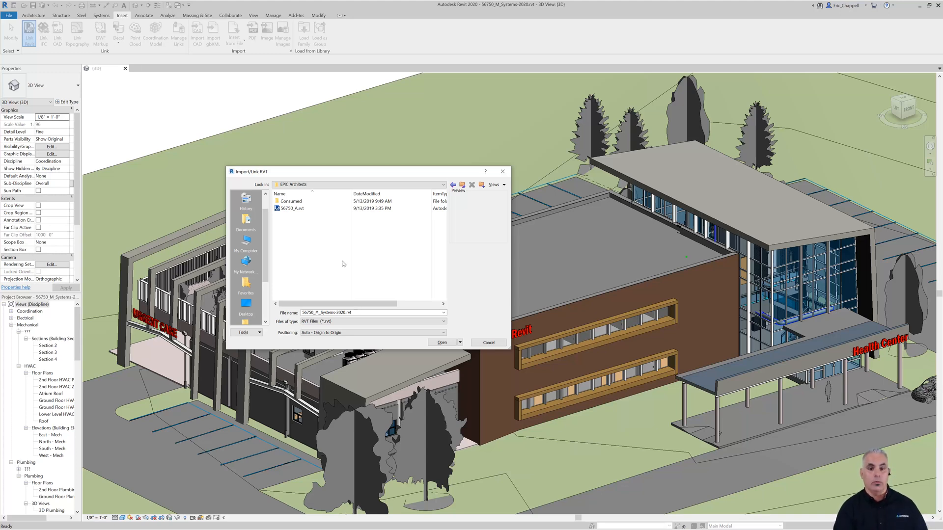
# - Cancel the local-drive link and reopen Link Revit at the Office Building cloud folder
pyautogui.click(442, 343)
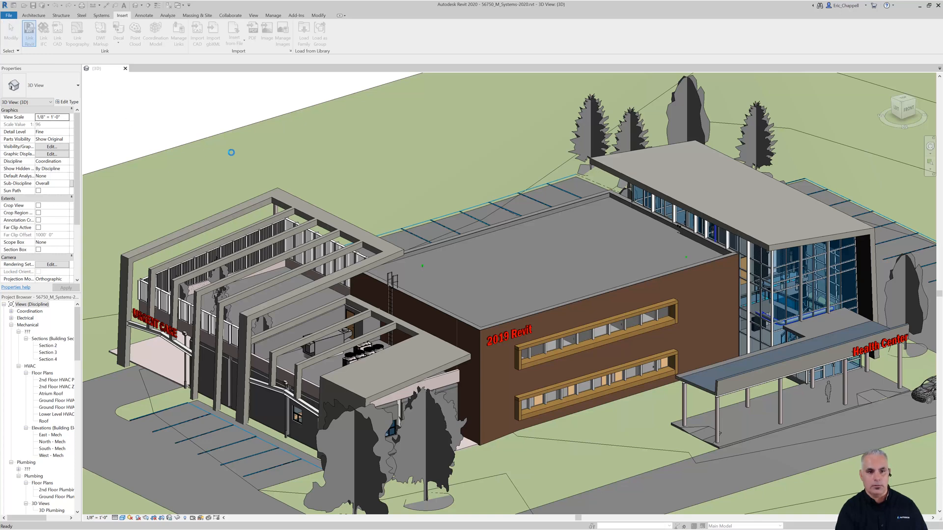
pyautogui.click(29, 31)
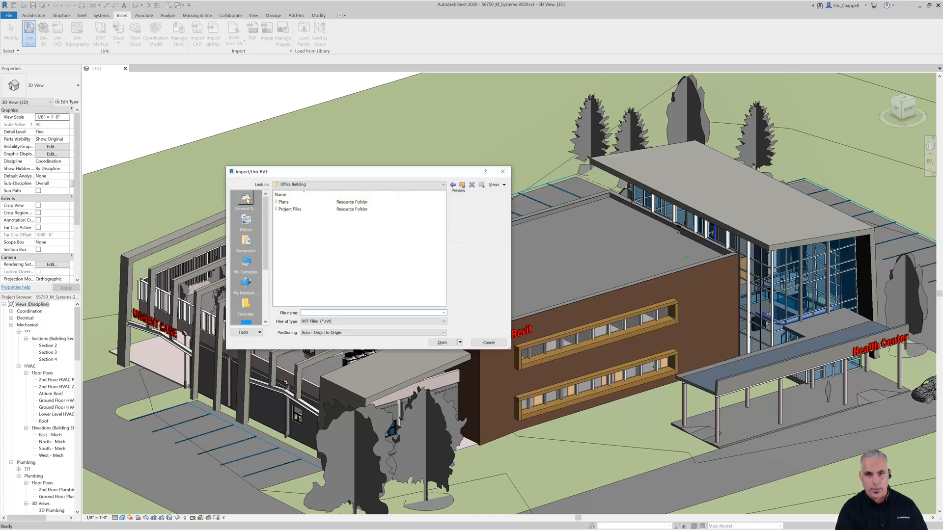